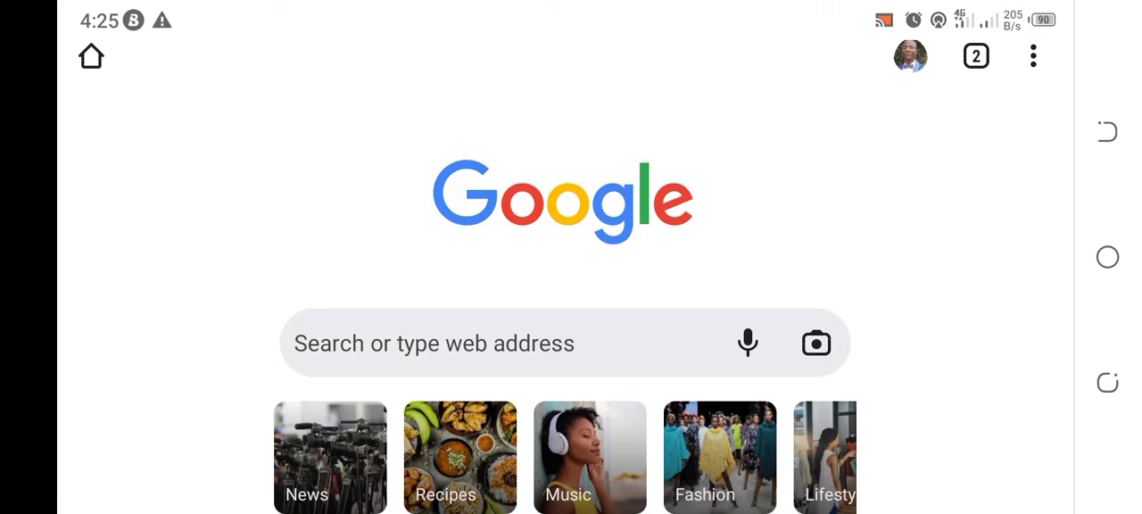
Enter jamb.gov.ng/Efacility in the address bar and go to the JAMB e-Facility site.
left_click(500, 343)
type("jam")
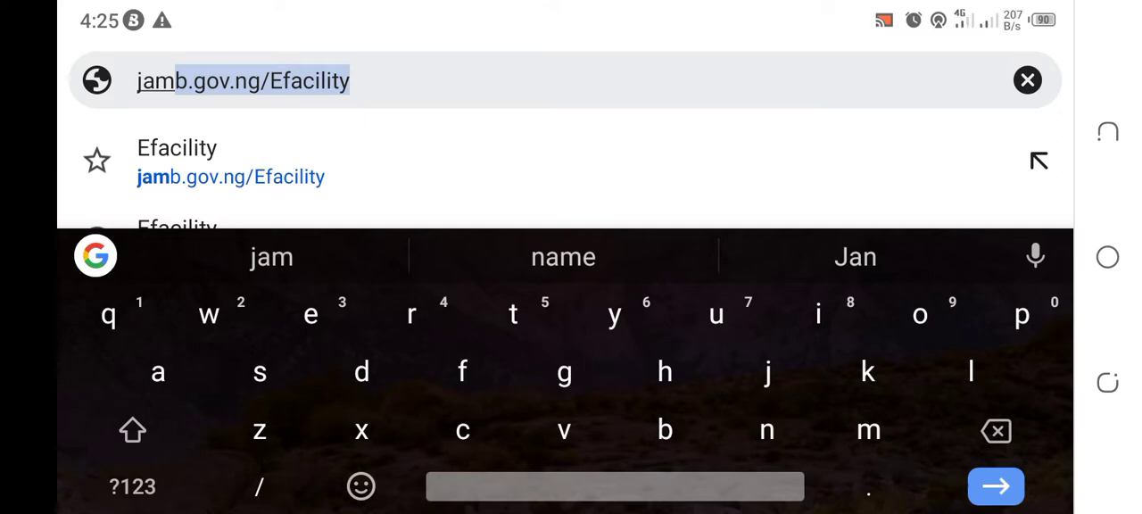
left_click(230, 161)
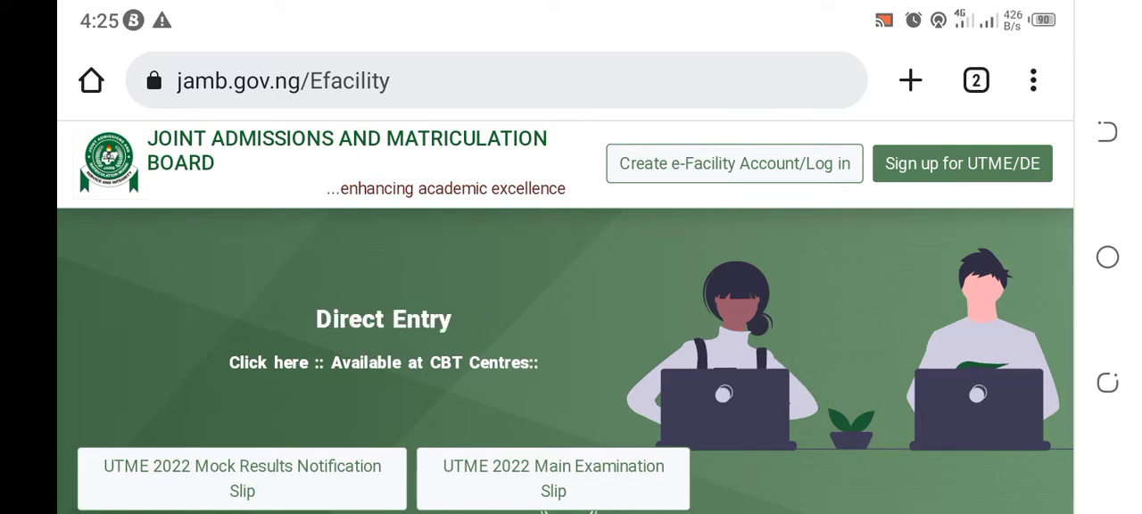
Go to 'Create e-Facility Account/Log in' and focus the e-Mail Address field for typing.
left_click(736, 165)
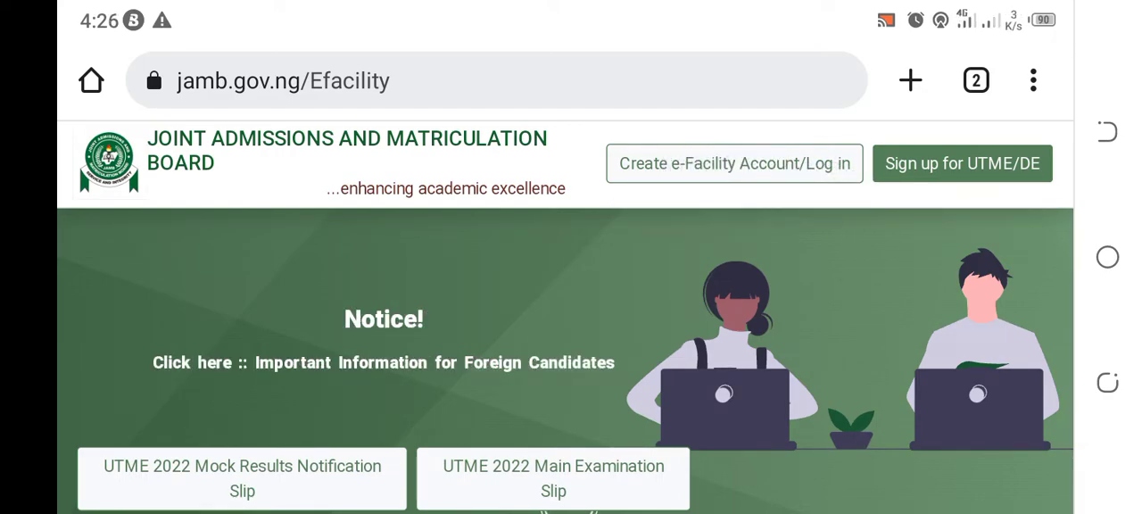
left_click(734, 164)
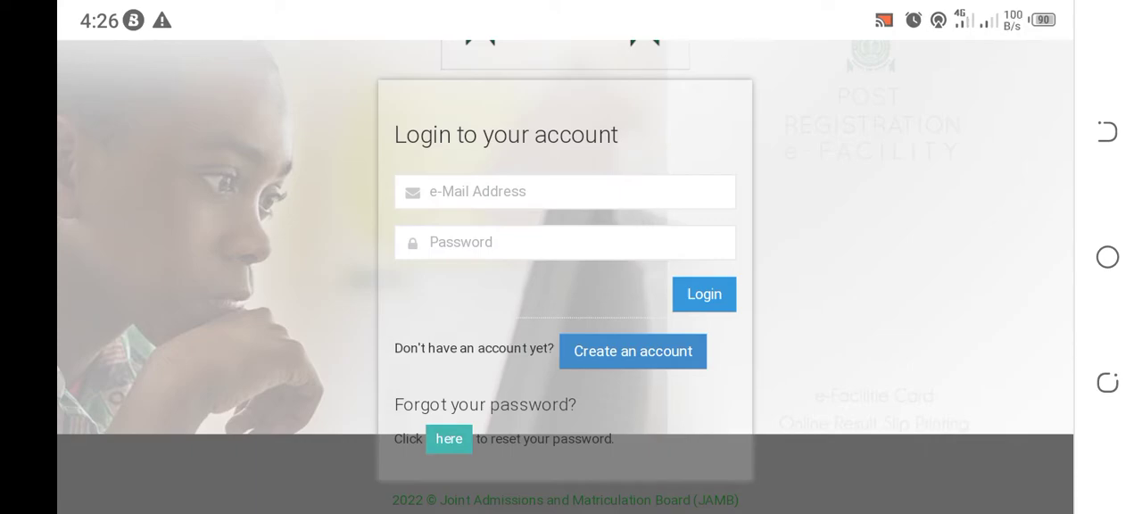
left_click(564, 191)
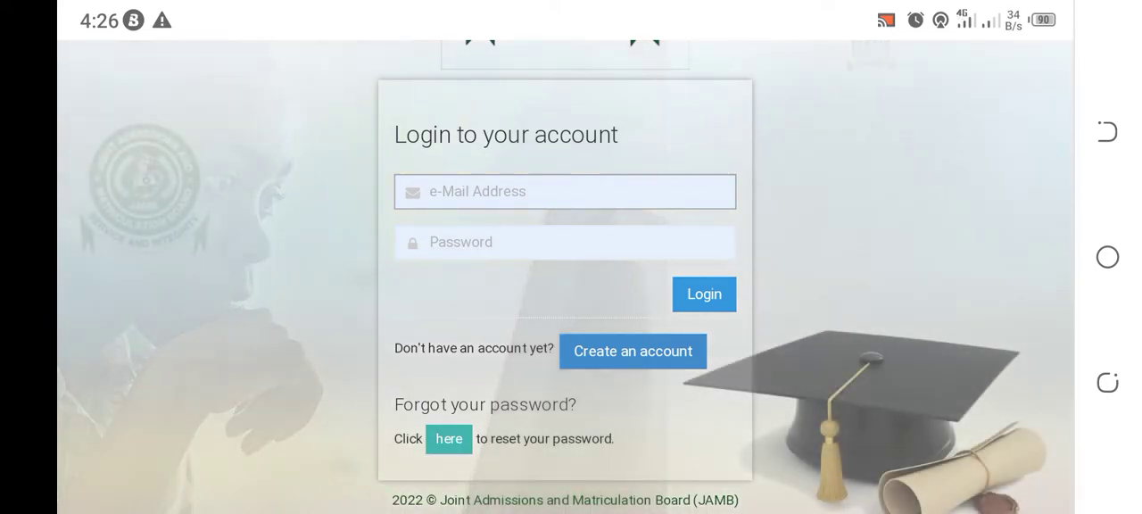
left_click(564, 191)
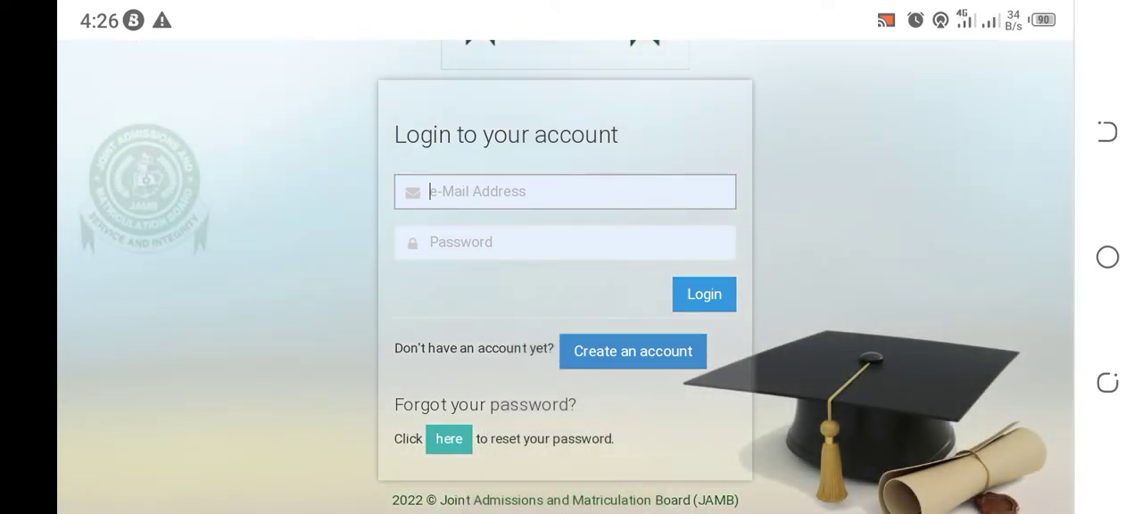
left_click(247, 312)
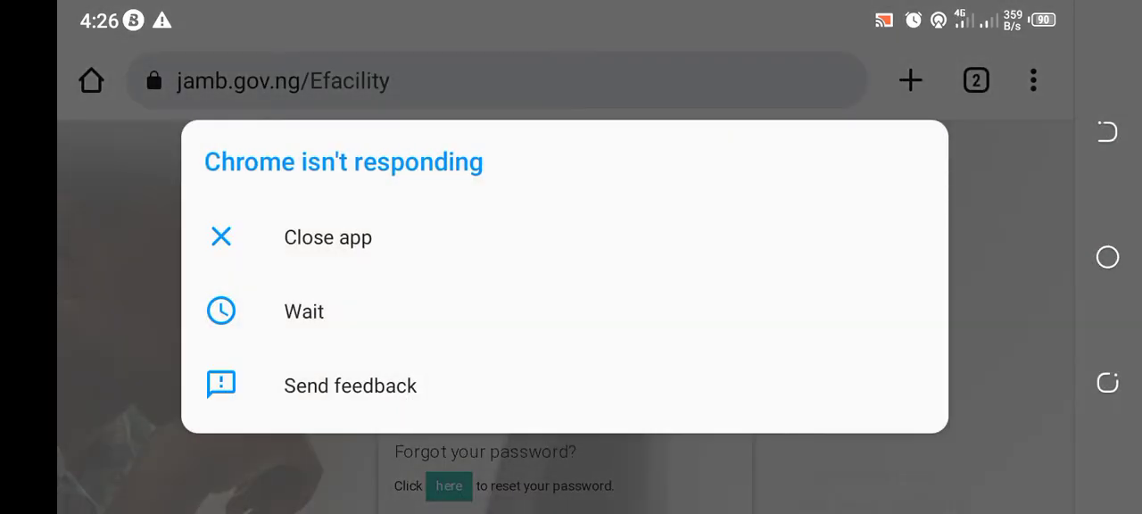
Wait out the alert, start typing 'miklw' in e-Mail Address and accept the autofilled credentials.
left_click(304, 311)
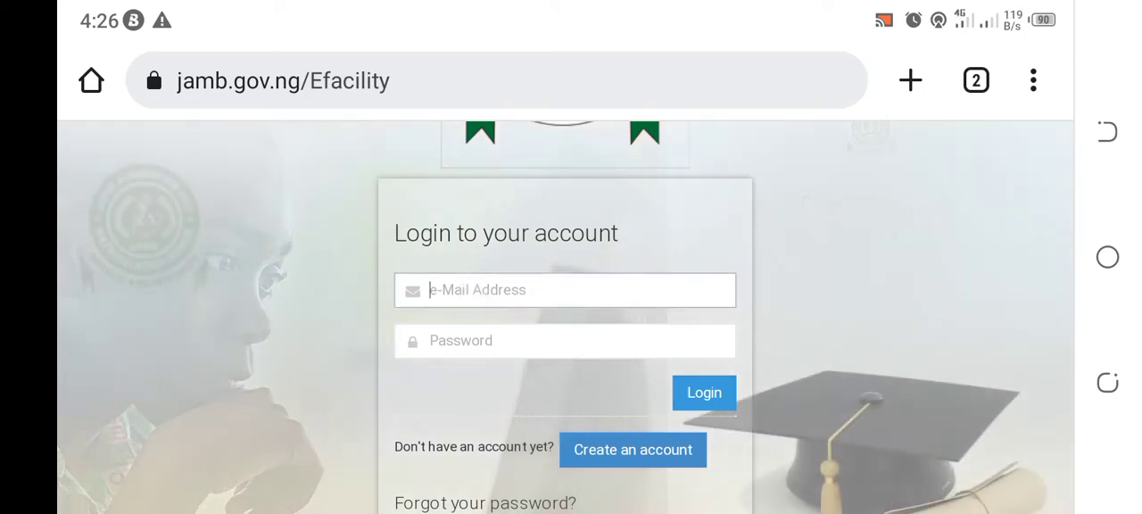
left_click(564, 289)
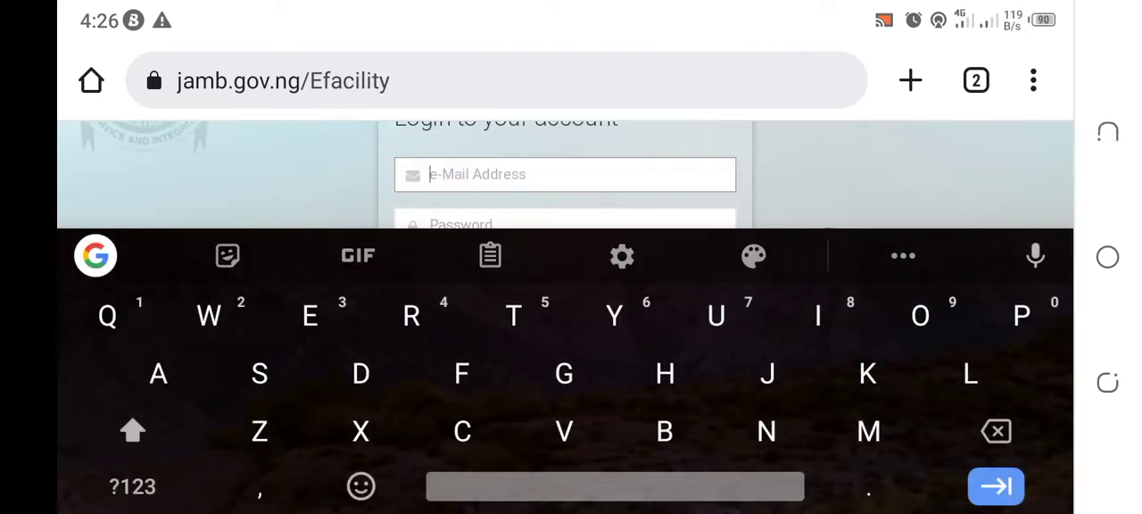
left_click(132, 432)
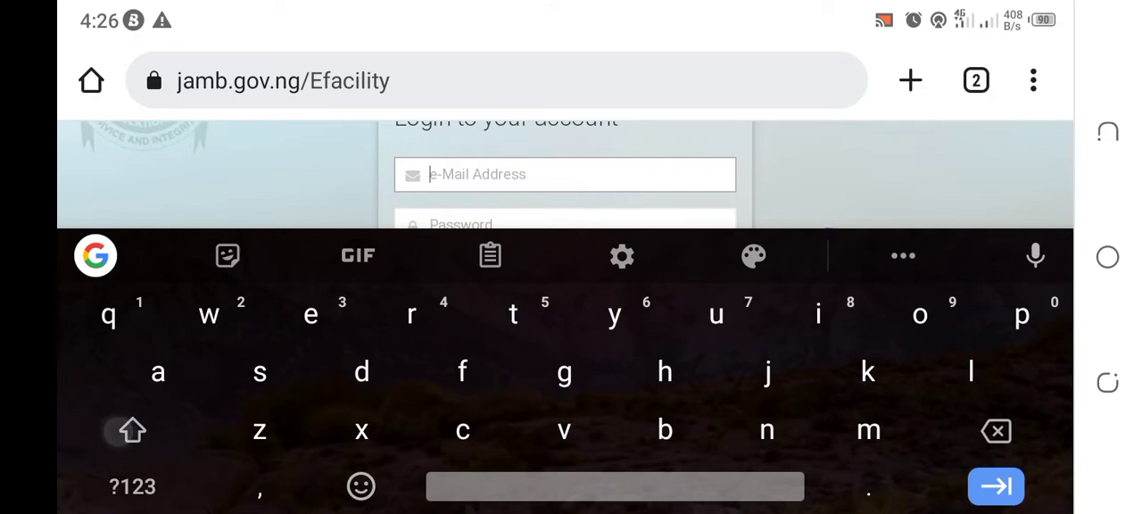
type("mikl")
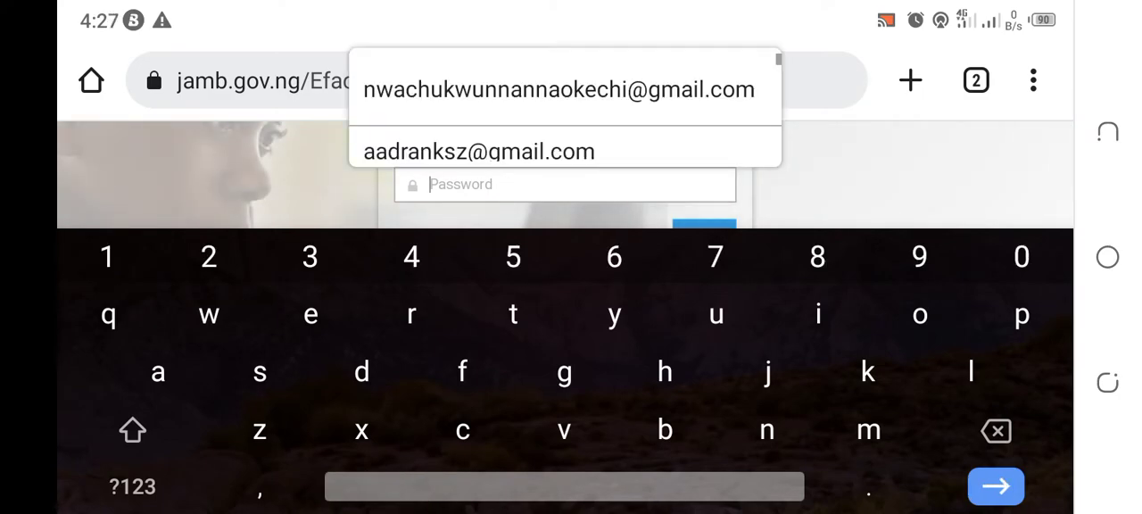
type("w")
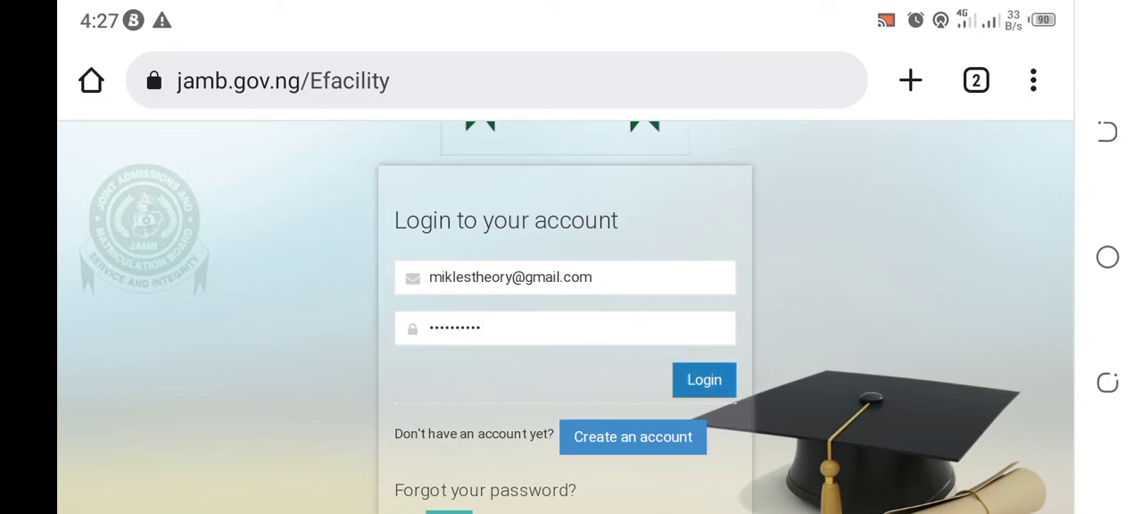
Submit the login, getting the 'Invalid e-Mail Address or Password' error.
left_click(703, 378)
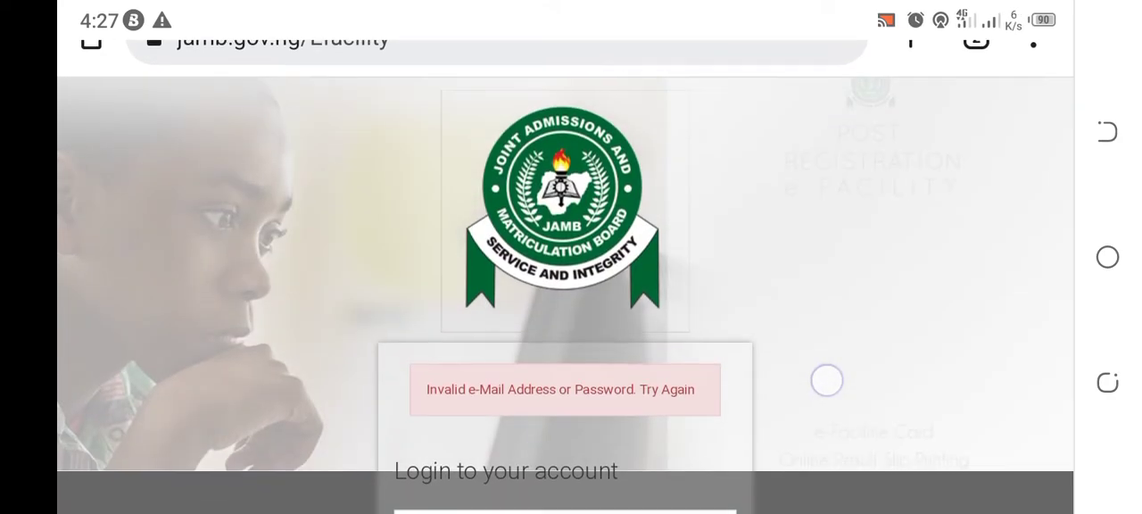
scroll("down", 3)
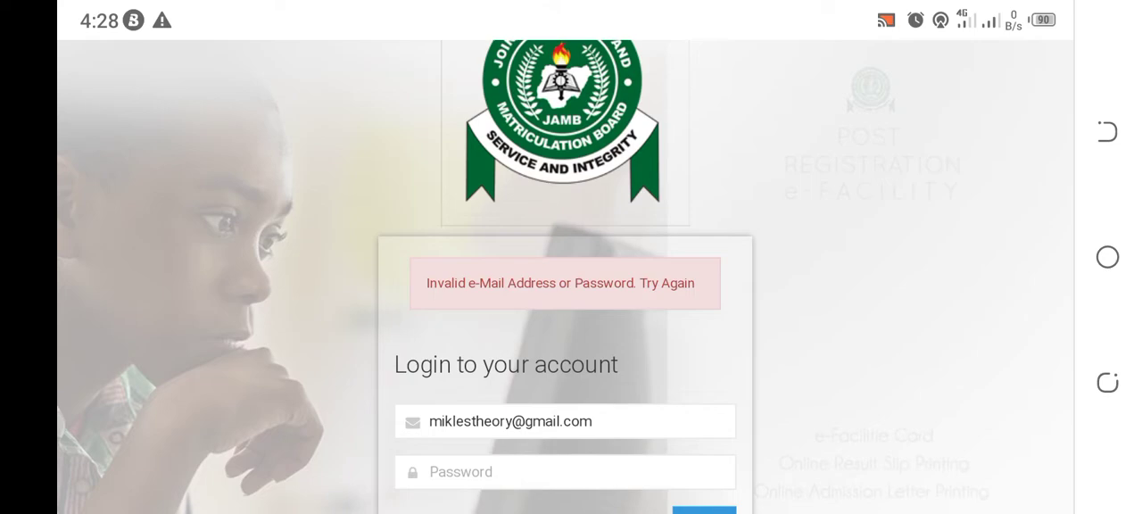
Focus the Password field to bring up Chrome's saved-account chooser and wait out the alert.
scroll("down", 3)
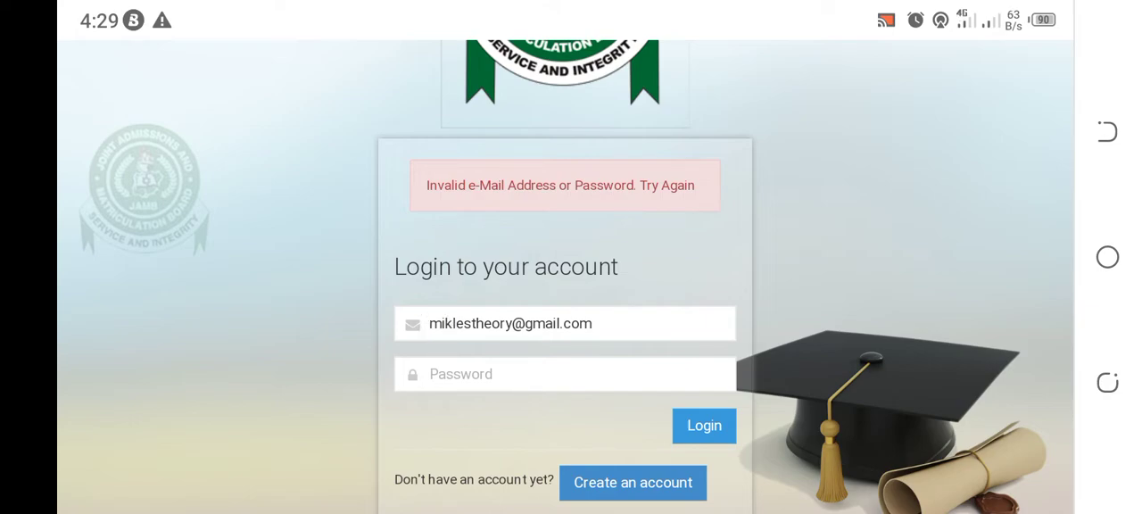
left_click(471, 323)
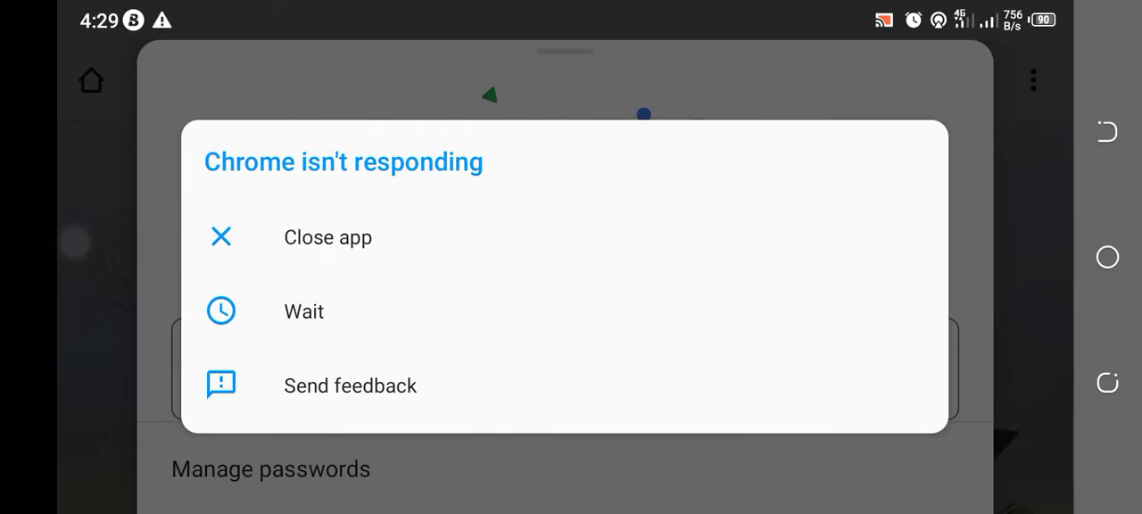
left_click(304, 311)
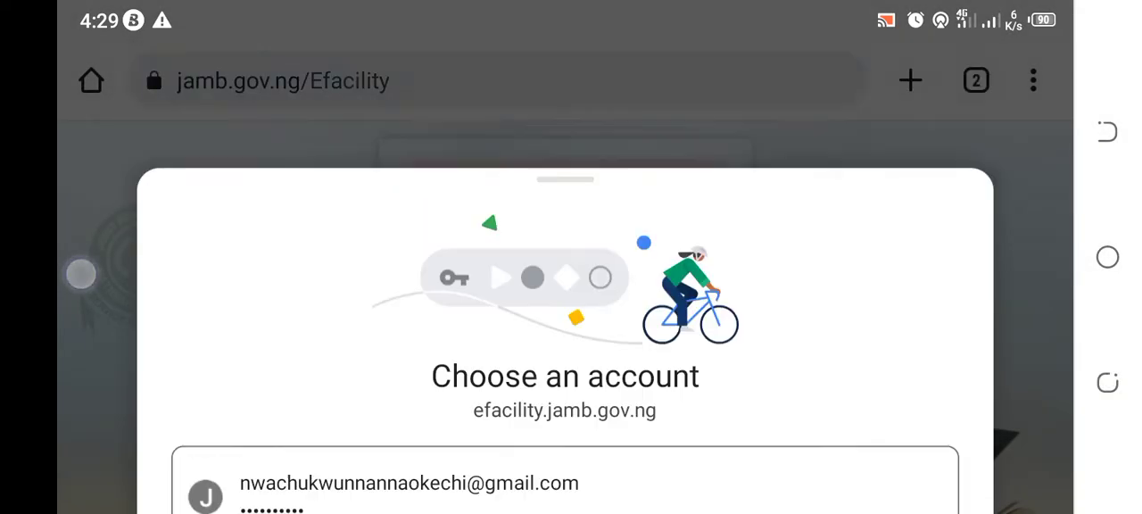